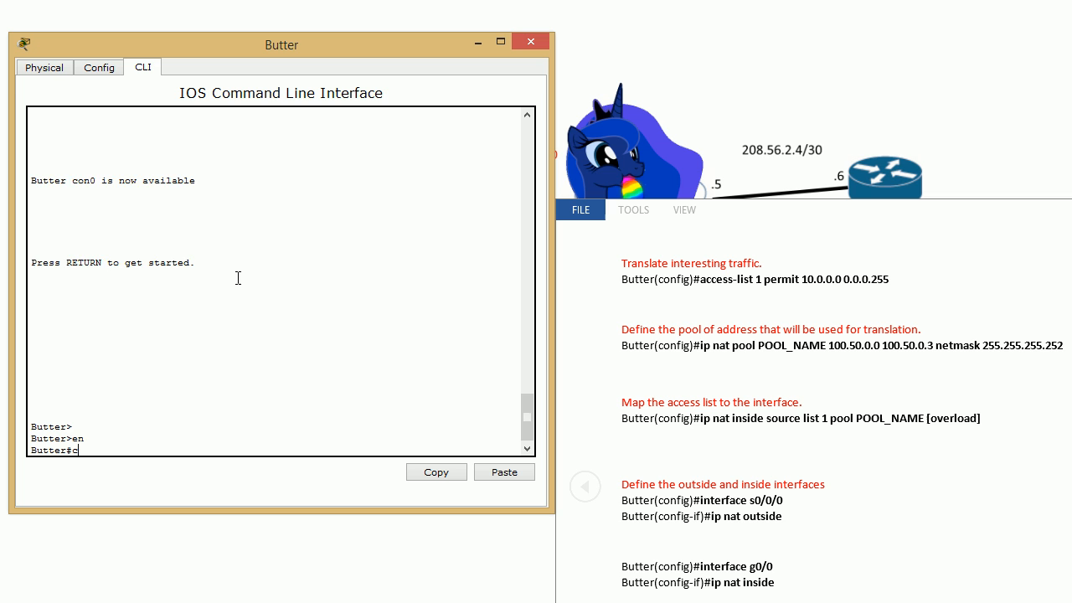
Create access-list 1 on Butter permitting the 10.0.0.0 0.0.0.255 network.
{"action": "type", "text": "access-list 1 permit"}
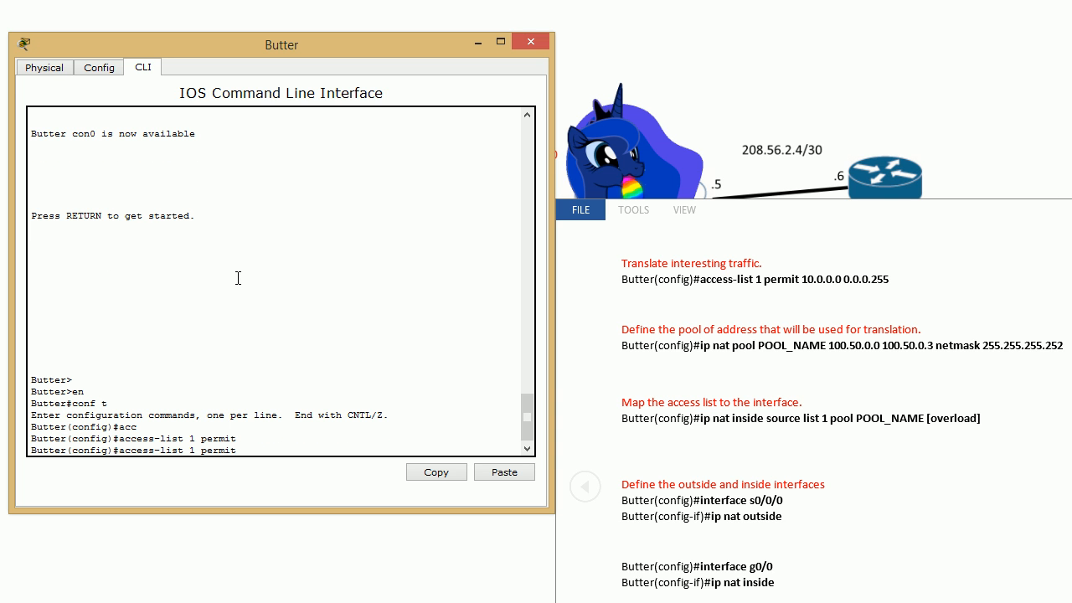
{"action": "type", "text": "10.0.0.0"}
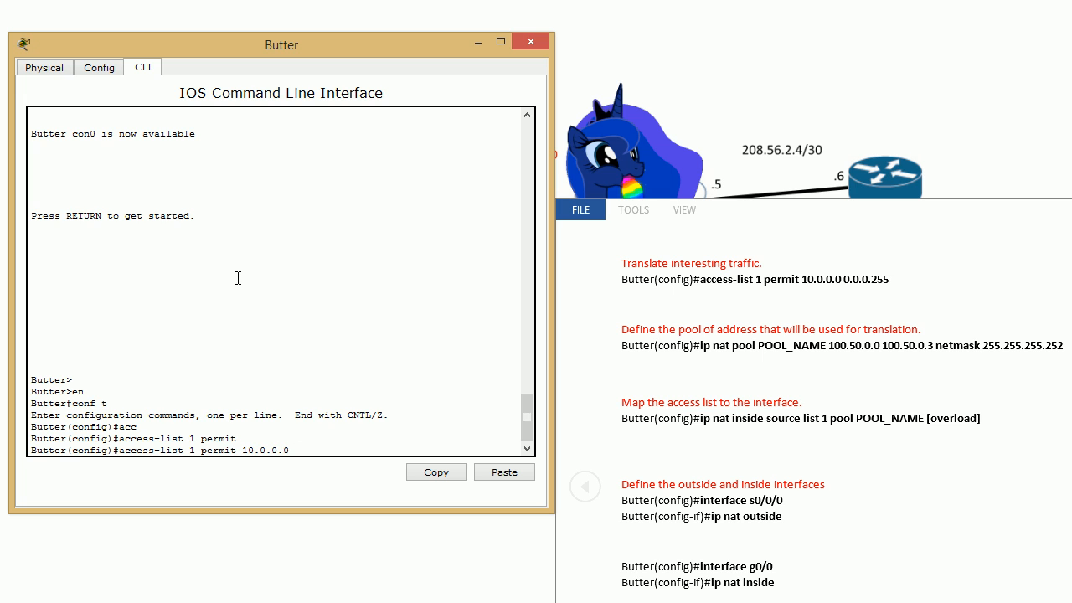
{"action": "type", "text": "0.0.0.255"}
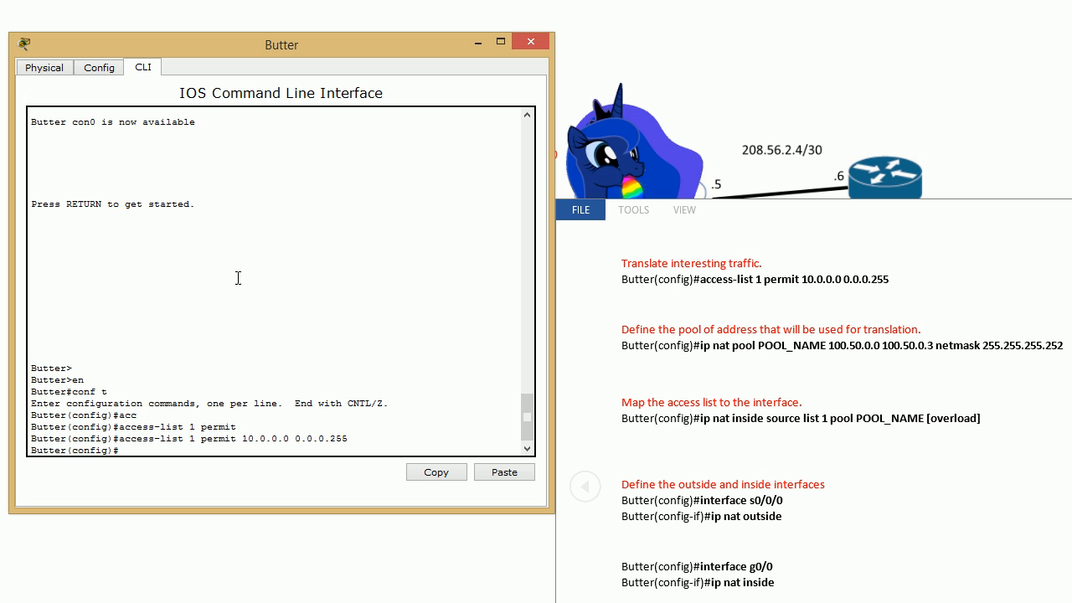
{"action": "type", "text": "ip nat"}
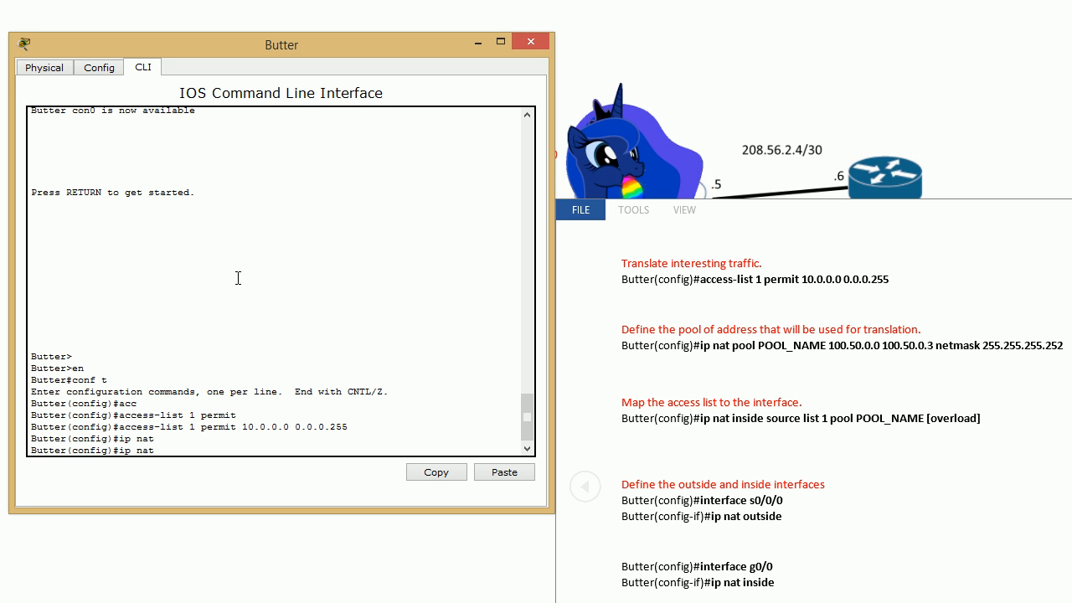
Define NAT pool POOL_NAME from 100.50.0.0 to 100.50.0.3 with netmask 255.255.255.252.
{"action": "type", "text": "pool"}
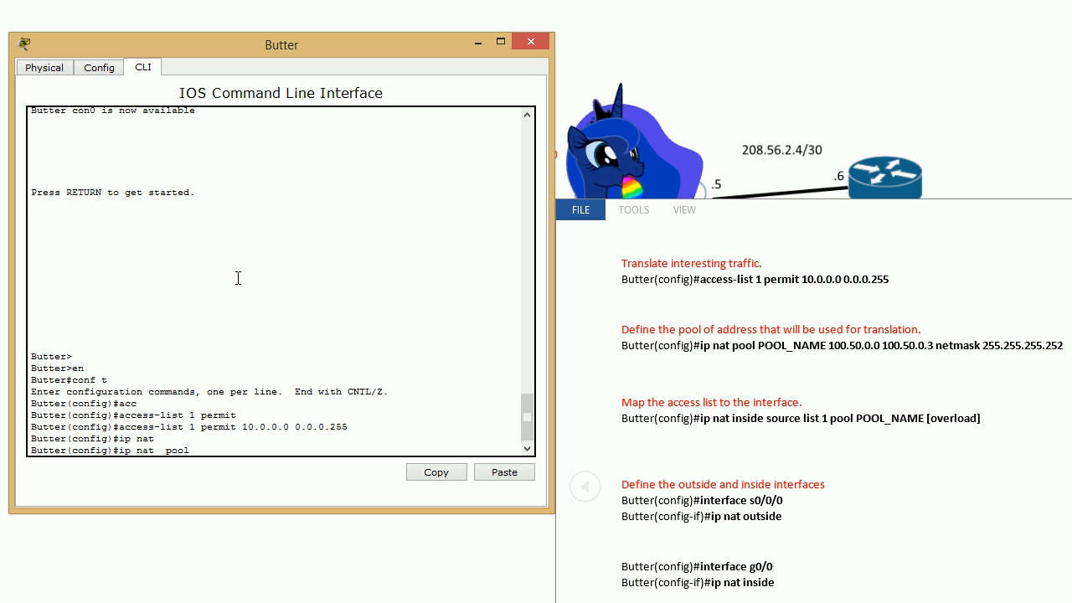
{"action": "type", "text": "POOL_NAME"}
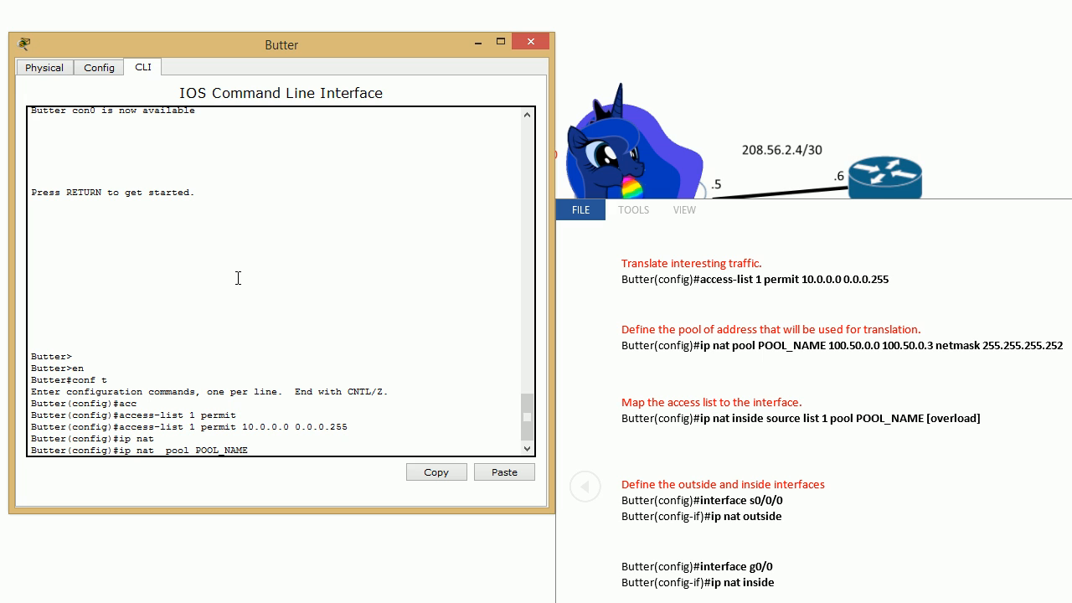
{"action": "type", "text": "100.50.0.0 100."}
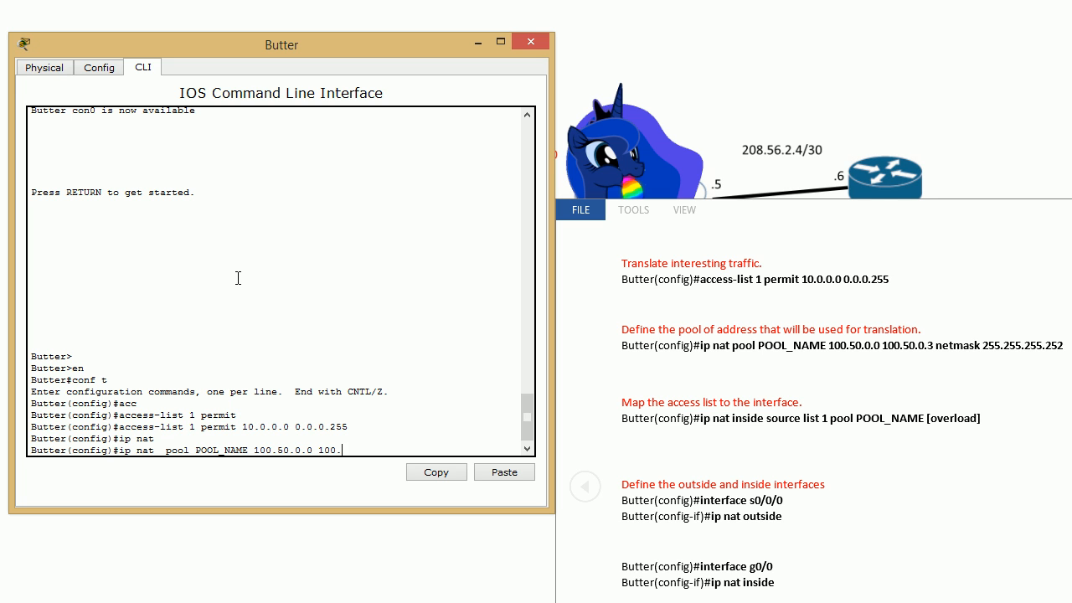
{"action": "type", "text": "50.0.3"}
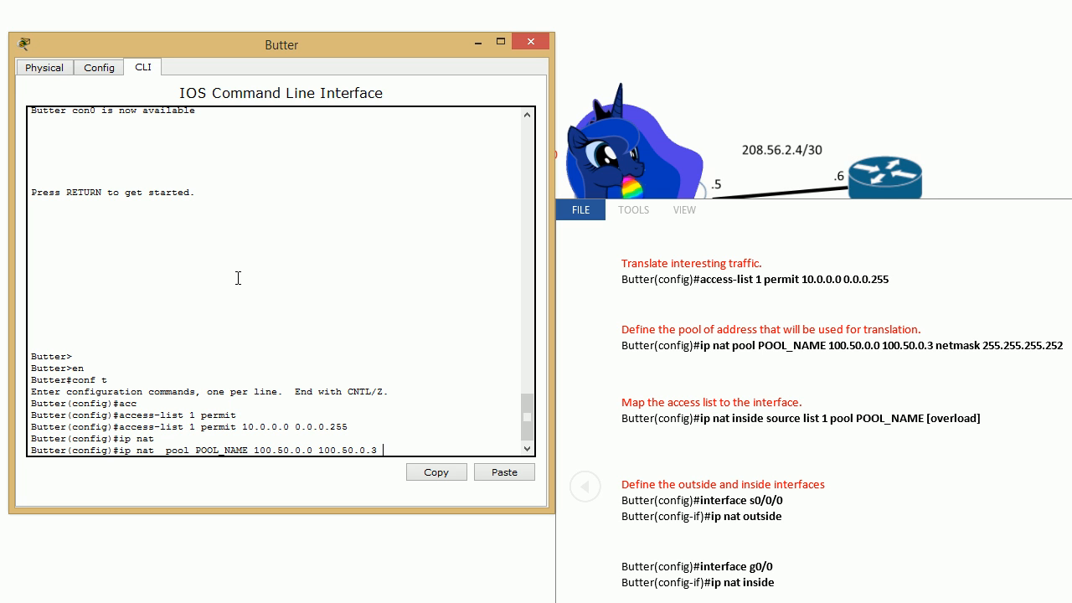
{"action": "type", "text": "netmask"}
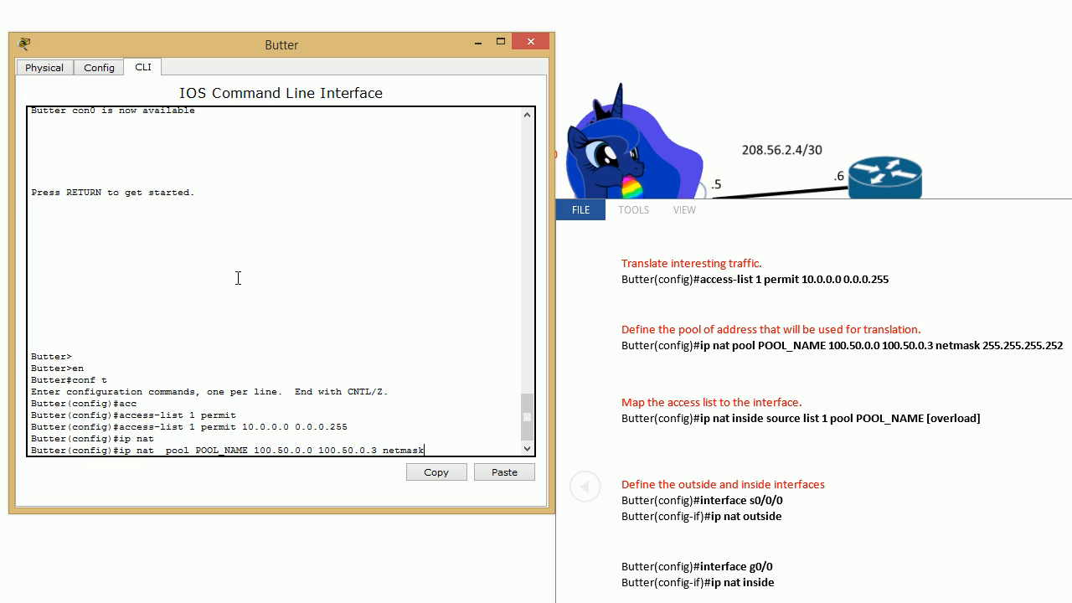
{"action": "type", "text": "255.255.255.252"}
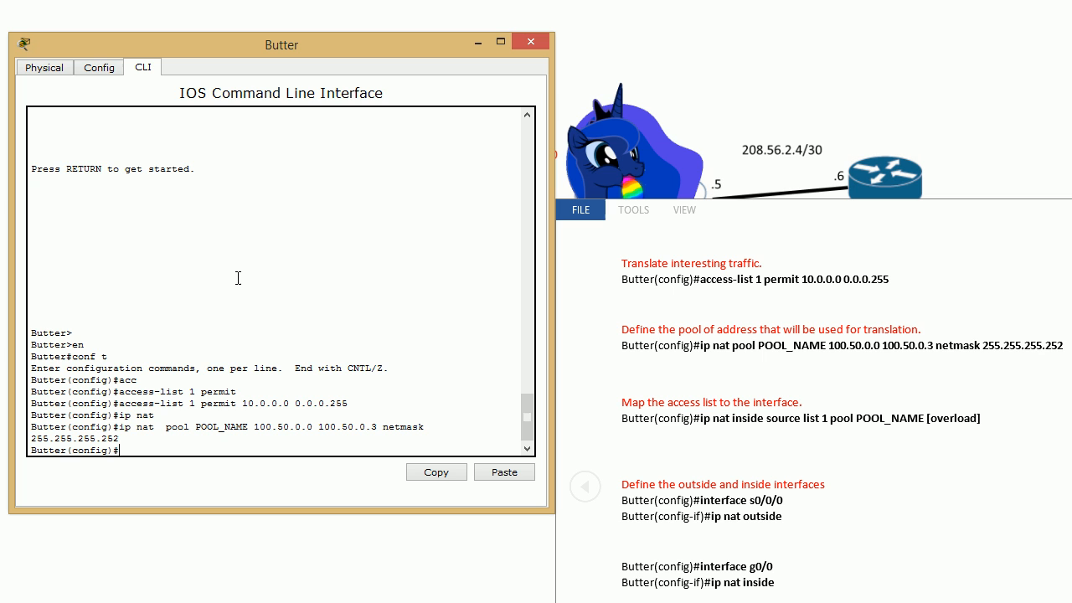
{"action": "type", "text": "ip nat inside source list 1"}
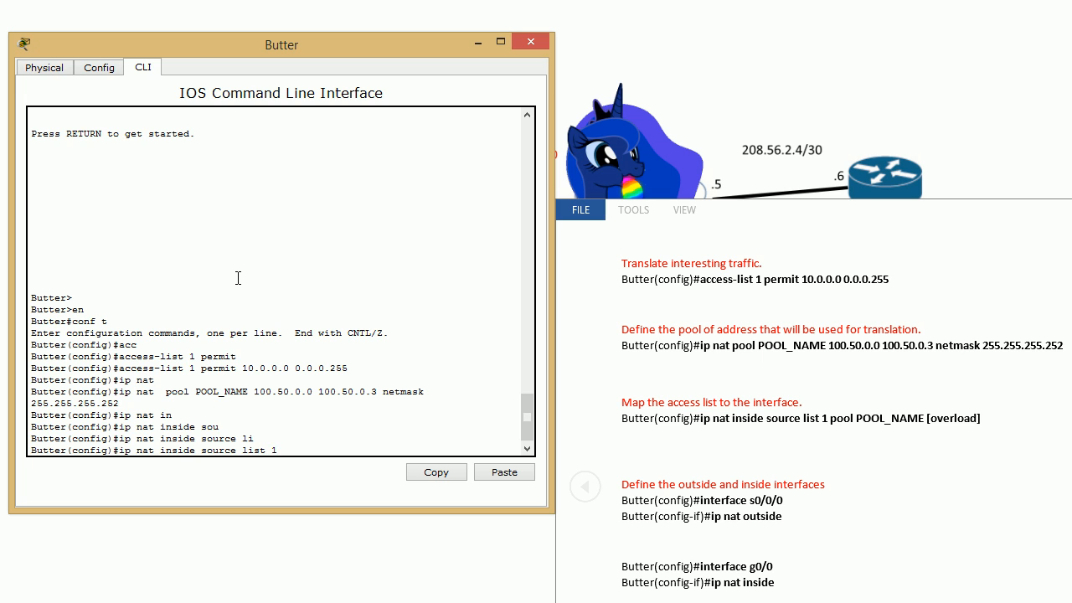
Map inside source access list 1 to NAT pool POOL_NAME.
{"action": "type", "text": "poo"}
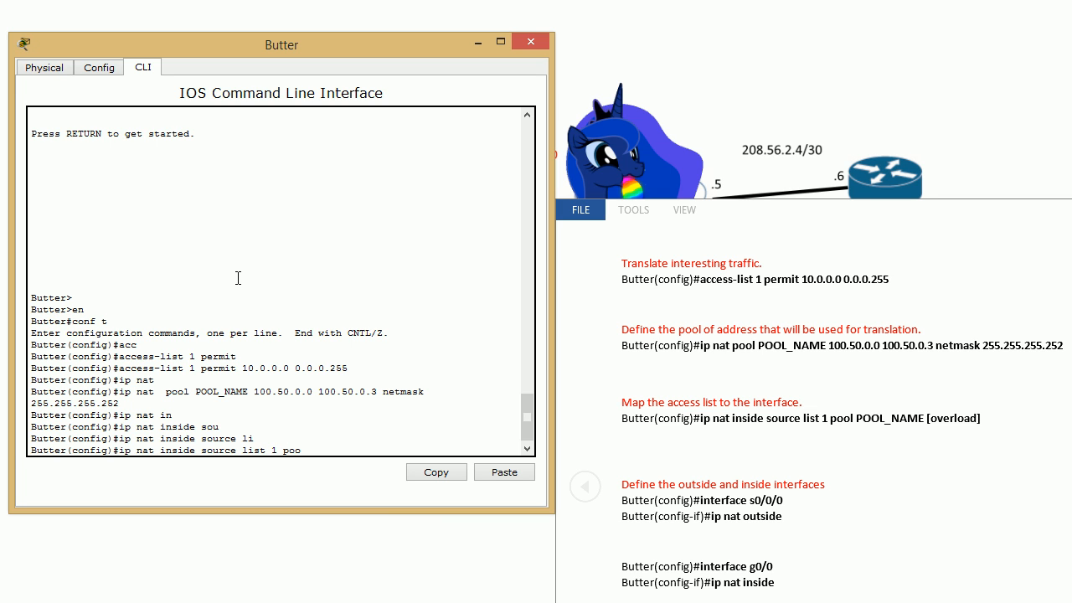
{"action": "type", "text": "POOL_NAME"}
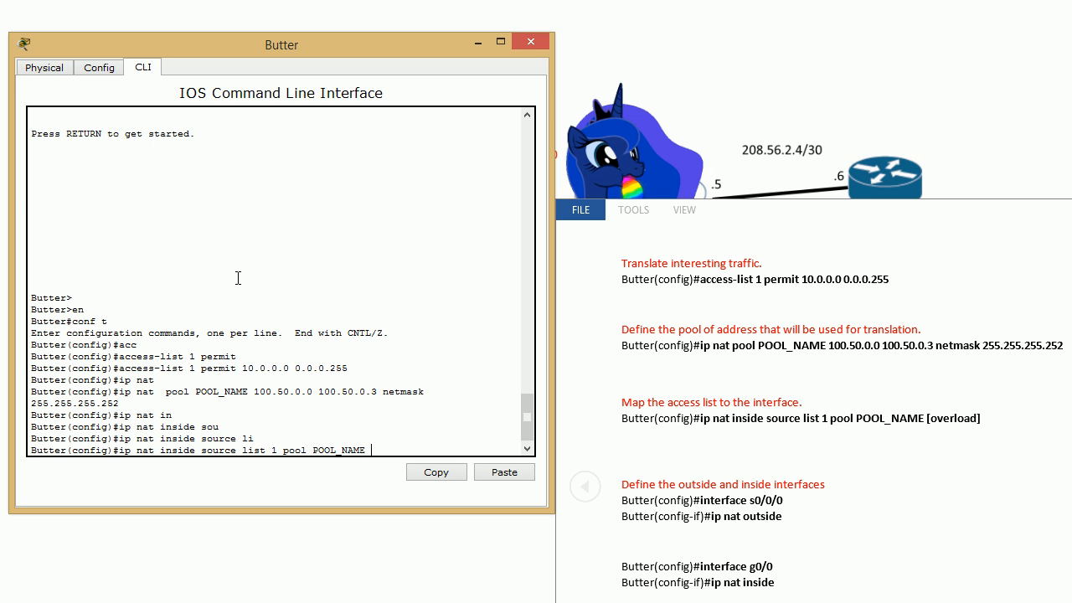
{"action": "type", "text": "overla"}
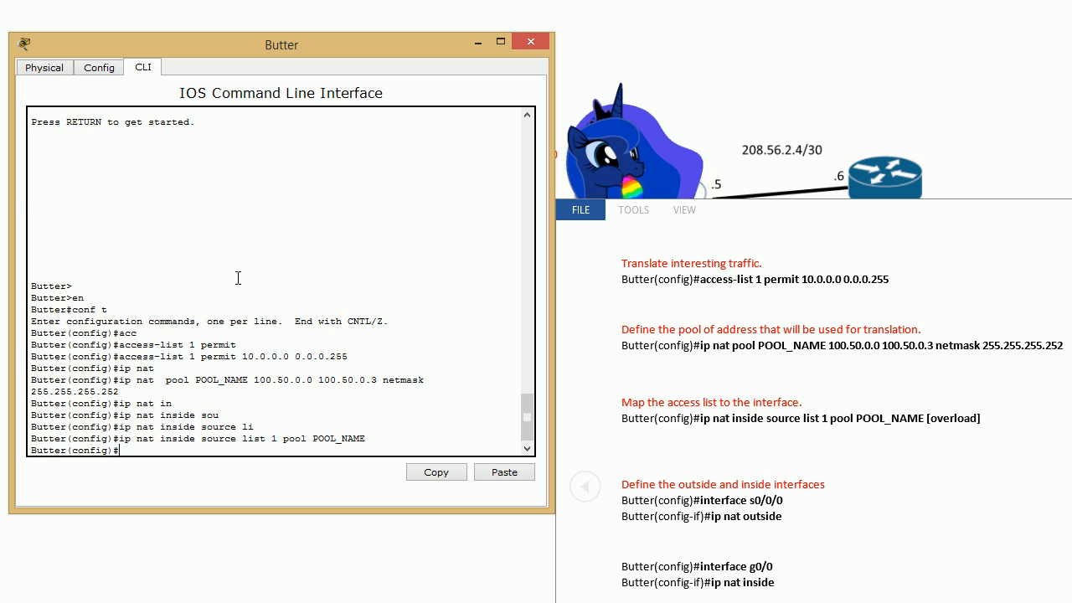
Make serial 0/0/0 the NAT outside interface and g0/0 the NAT inside interface.
{"action": "type", "text": "int s"}
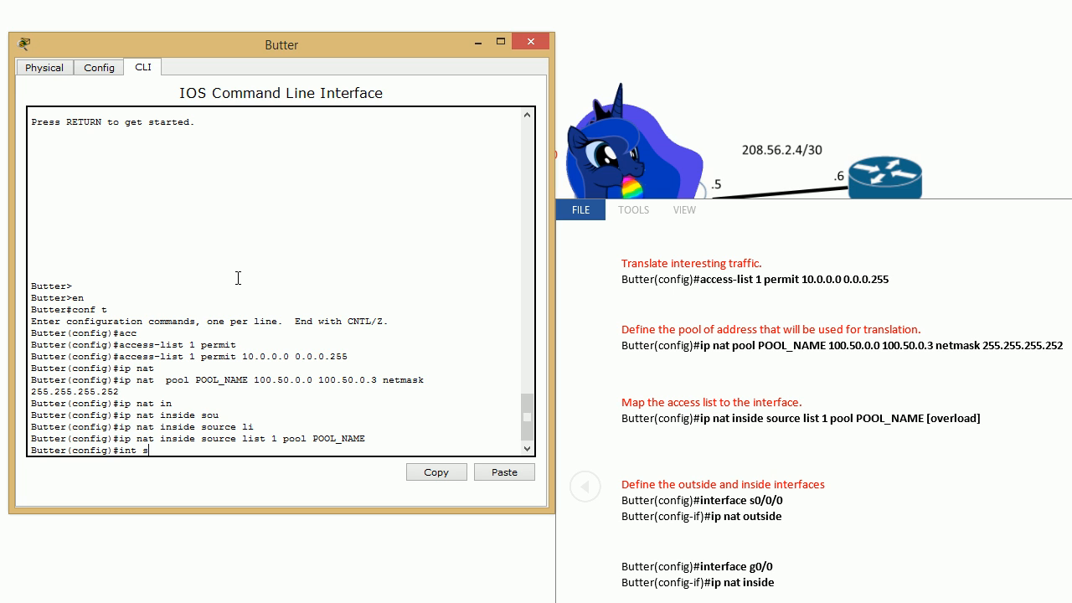
{"action": "type", "text": "0/0/0"}
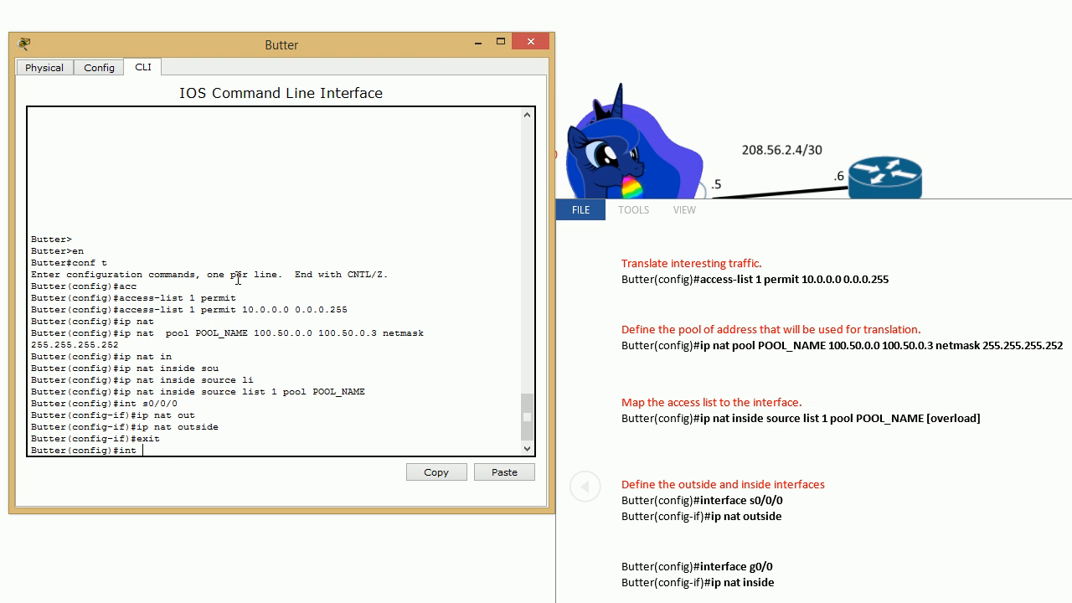
{"action": "type", "text": "int g0/0"}
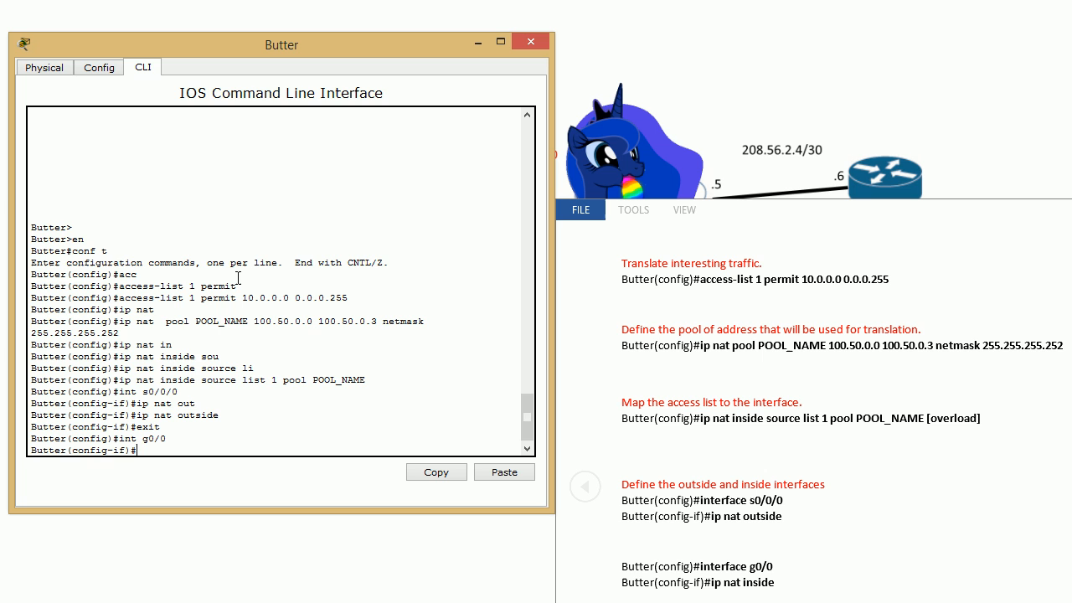
{"action": "type", "text": "i"}
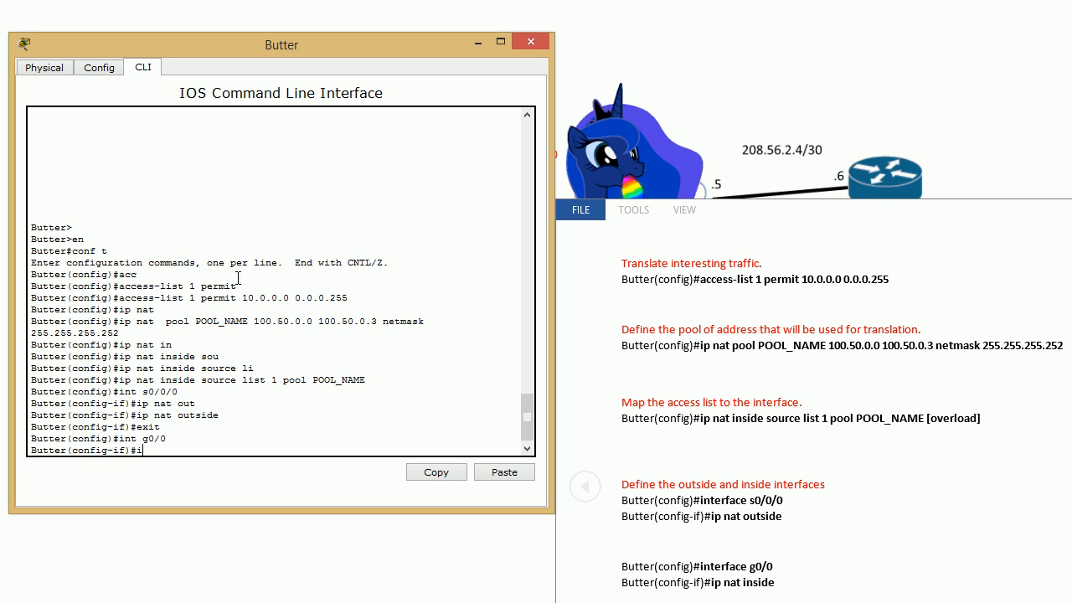
{"action": "type", "text": "ip nat ind"}
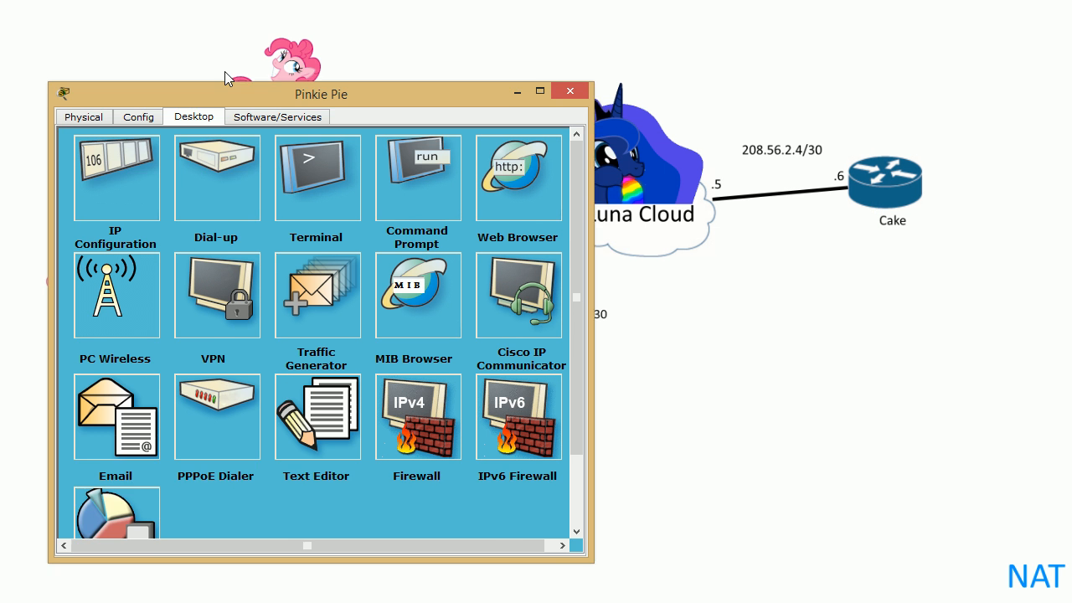
Ping Cake at 208.56.2.6 from Pinkie Pie's command prompt and review the replies.
{"action": "left_click", "coordinate": [416, 177]}
{"action": "type", "text": "pi"}
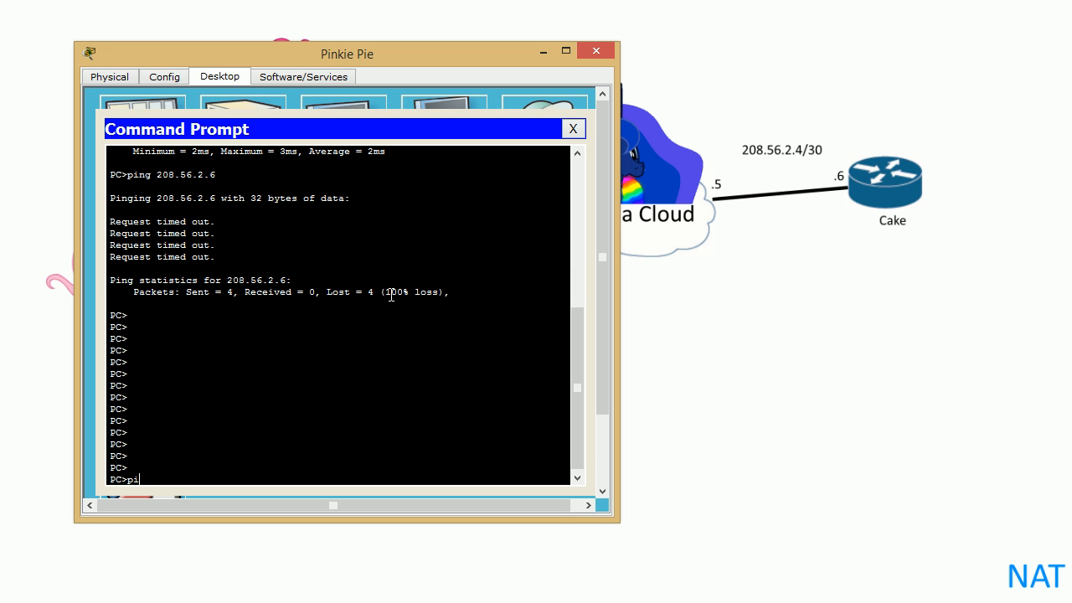
{"action": "type", "text": "ng 208"}
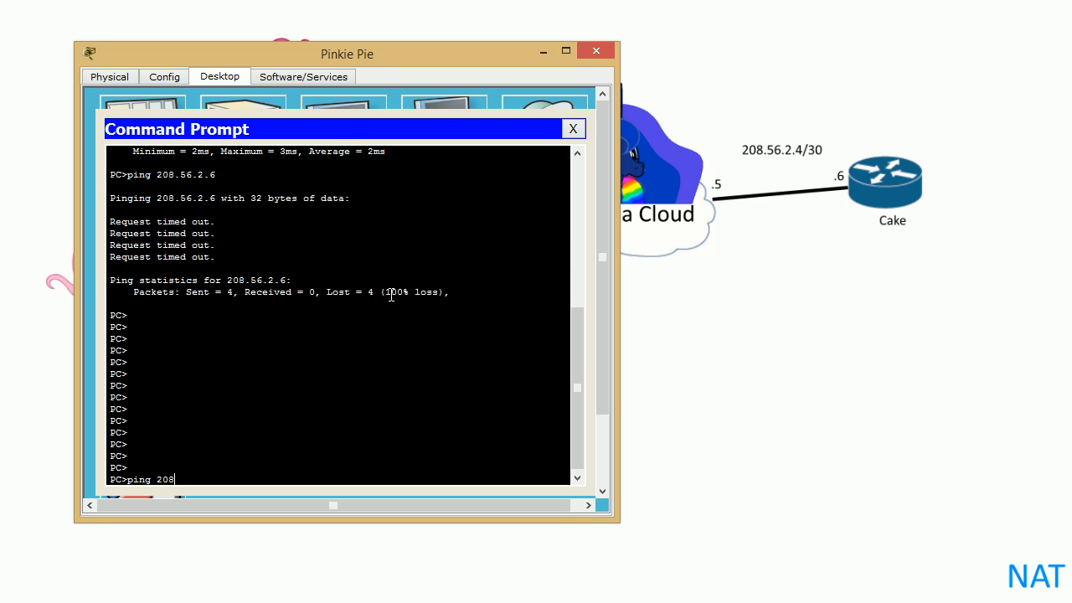
{"action": "type", "text": ".56.2.6"}
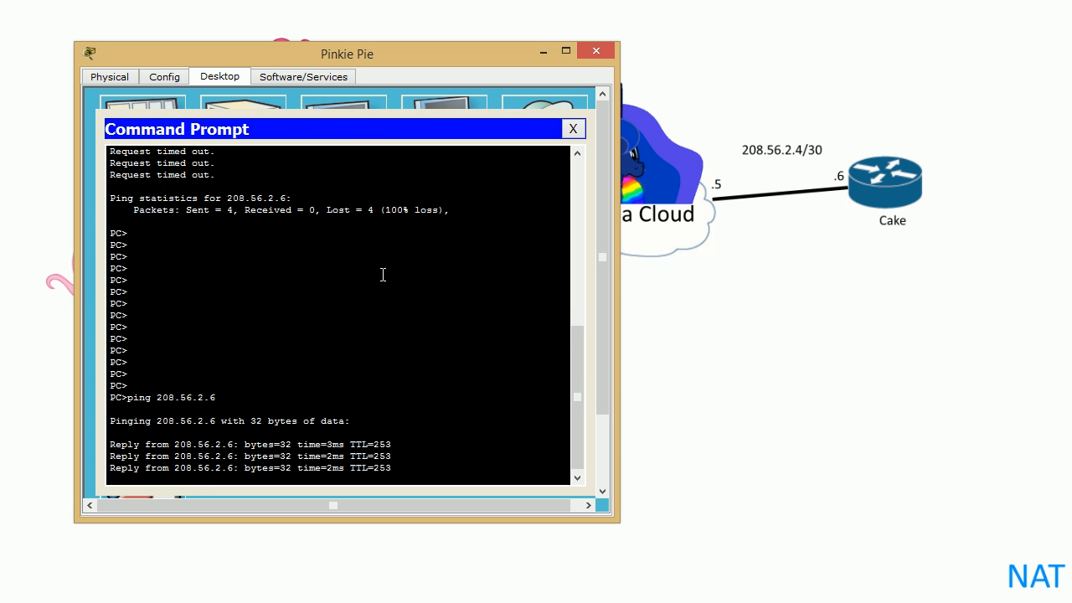
{"action": "scroll", "scroll_direction": "down", "scroll_amount": 3}
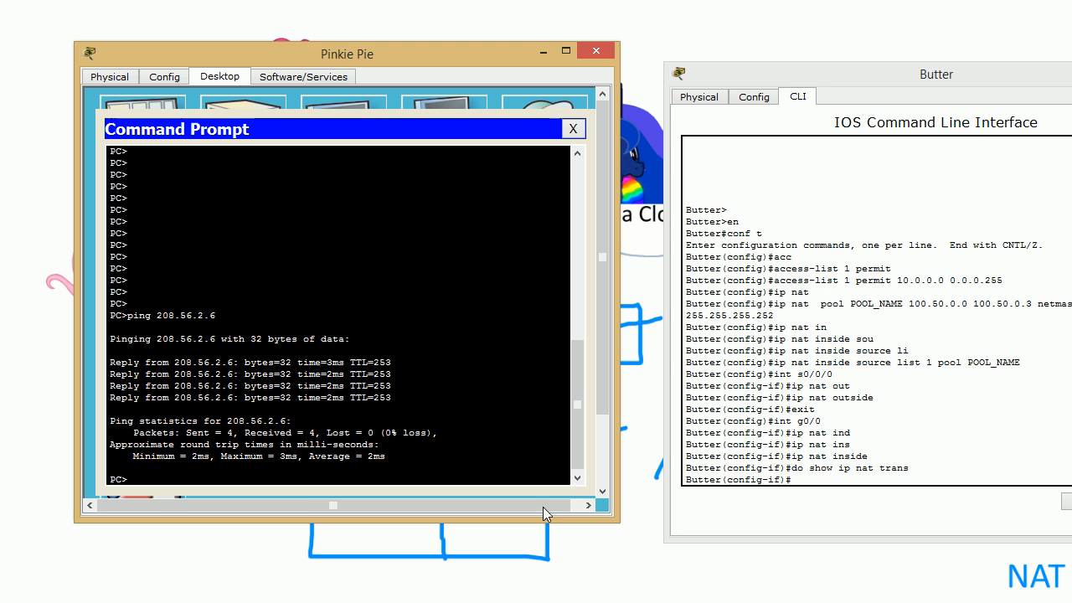
Run ping 208.56.2.6 toward Cake from the command prompt.
{"action": "type", "text": "ping 208.56.2.6"}
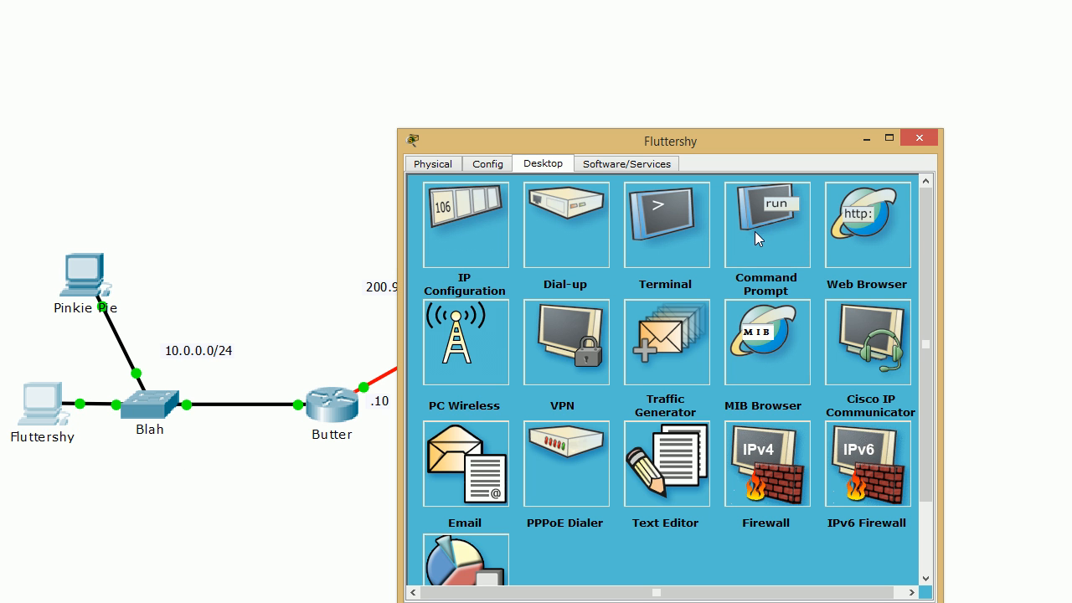
Ping Cake at 208.56.2.6 from Fluttershy's command prompt.
{"action": "left_click", "coordinate": [765, 224]}
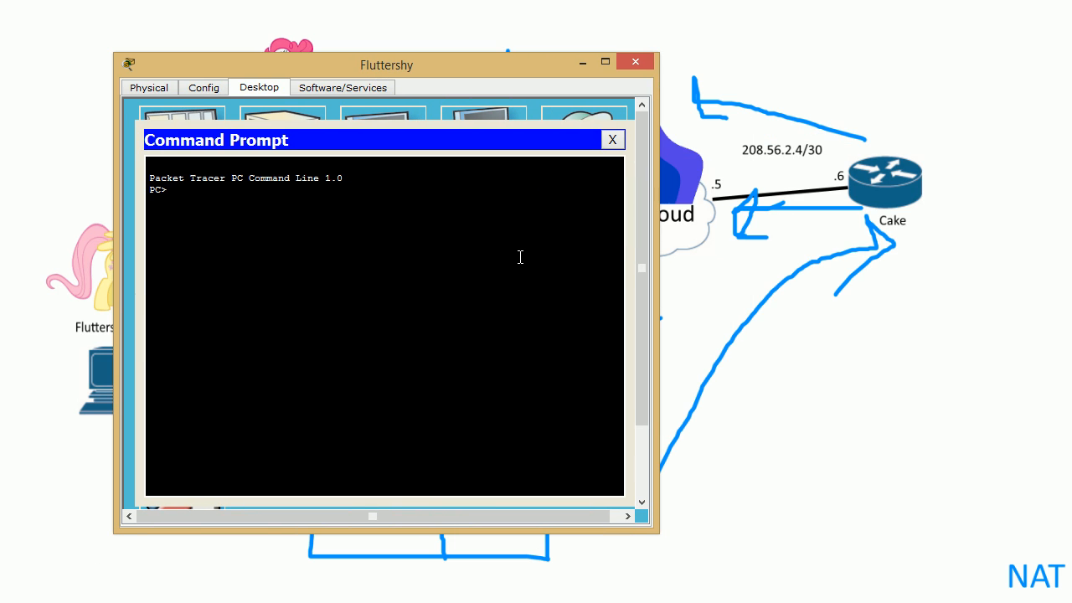
{"action": "type", "text": "ping 208."}
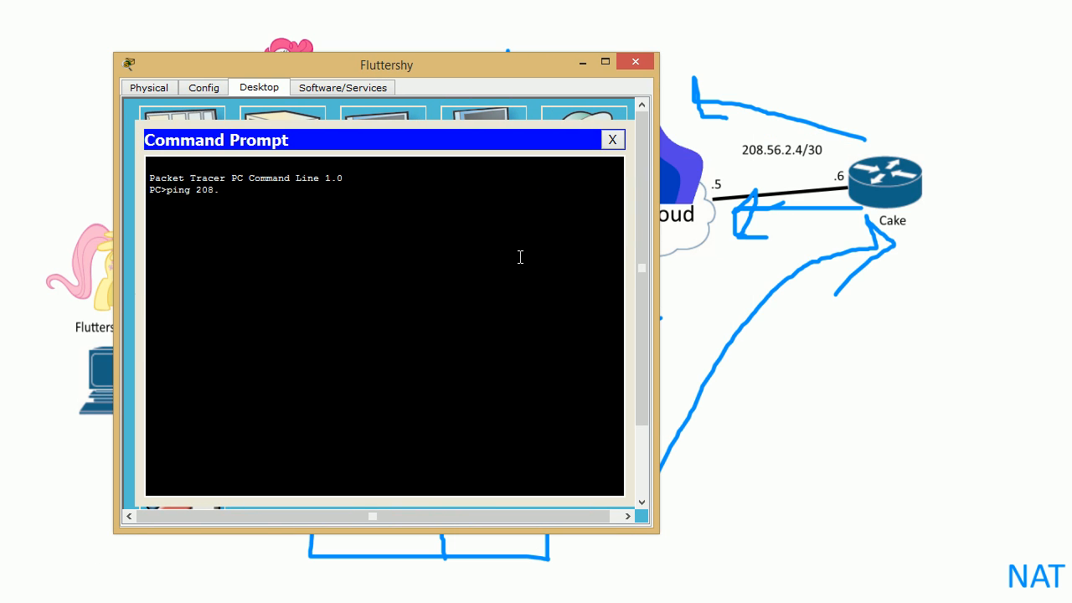
{"action": "type", "text": "56.2.6"}
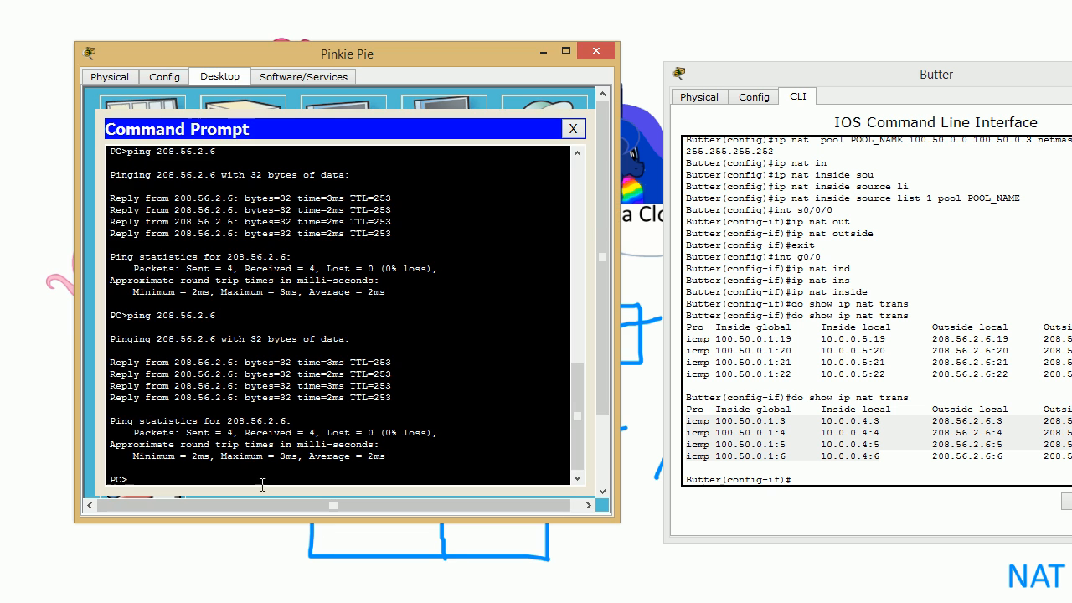
Scroll Butter's NAT translation listing and highlight the 100.50.0.2 inside global address.
{"action": "scroll", "scroll_direction": "down", "scroll_amount": 3}
{"action": "type", "text": "do show ip nat trans"}
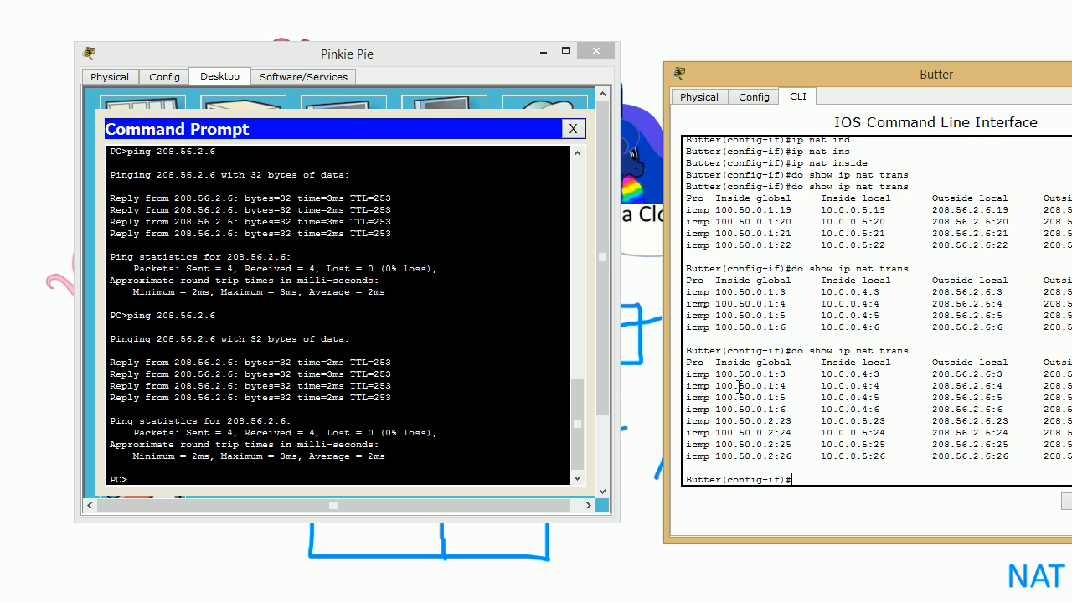
{"action": "double_click", "coordinate": [741, 374]}
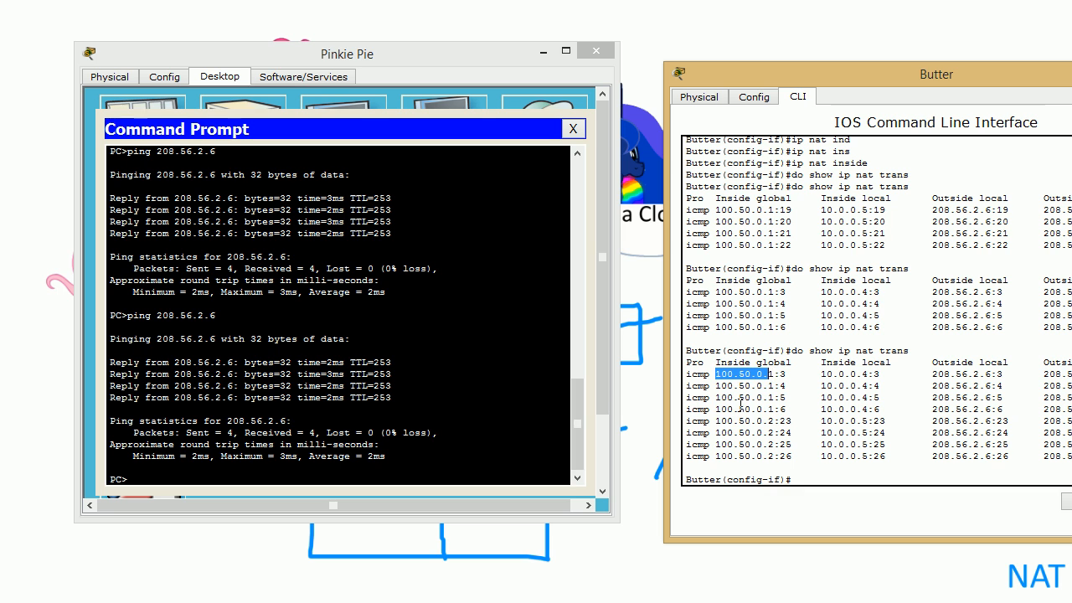